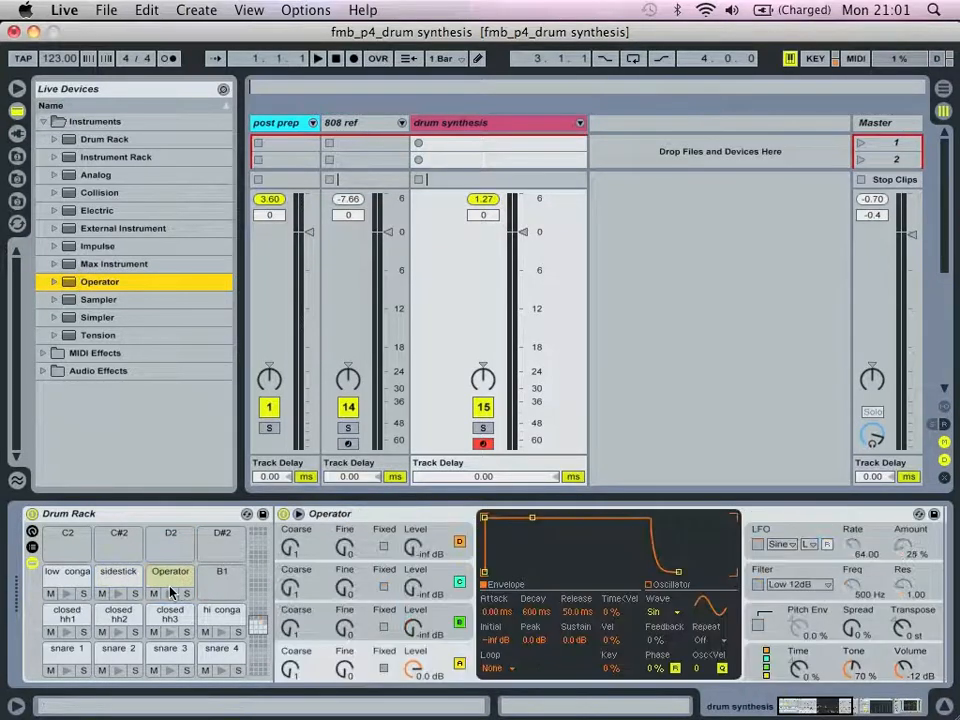
pyautogui.moveTo(220, 572)
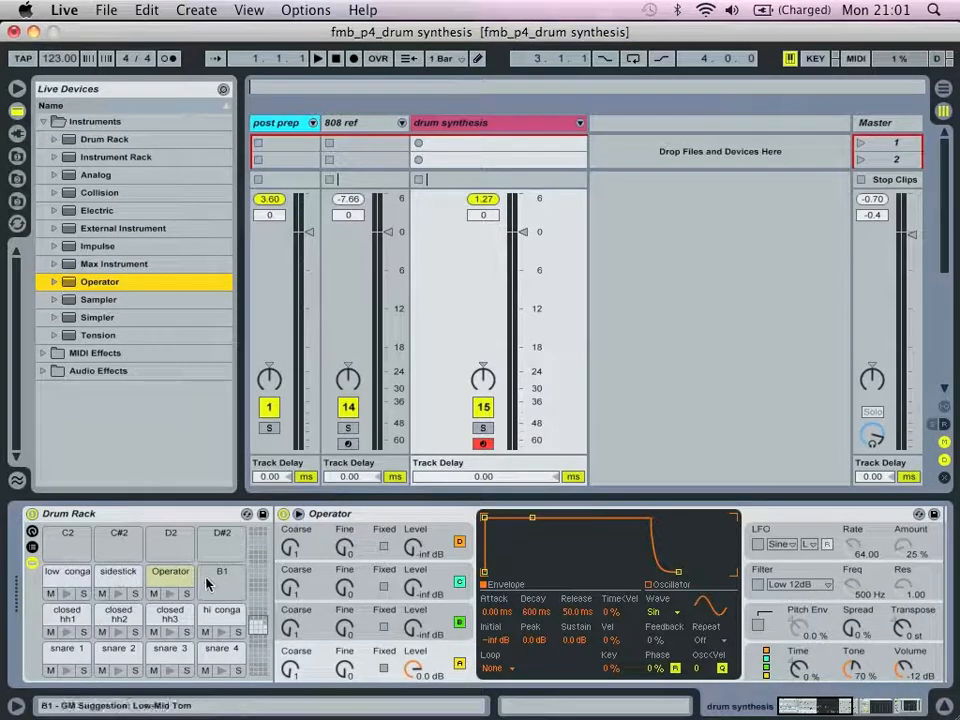
# Select the Operator pad so it can be renamed 'tom 1' and given a Spectrum analyser.
pyautogui.click(170, 572)
pyautogui.write('tom 1')
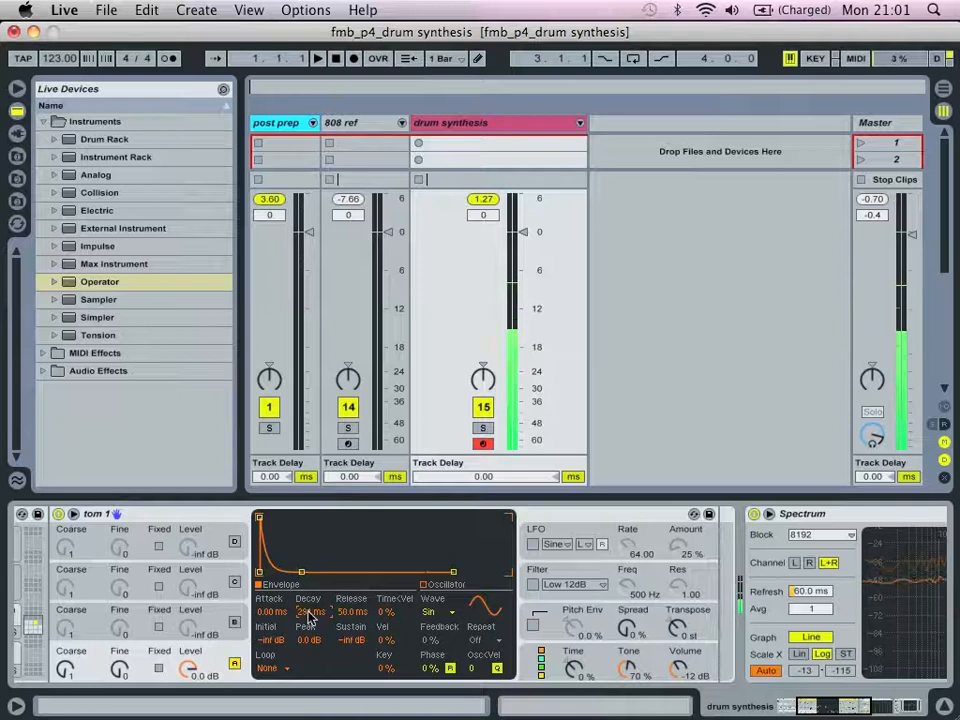
pyautogui.moveTo(310, 612); pyautogui.dragTo(310, 600)
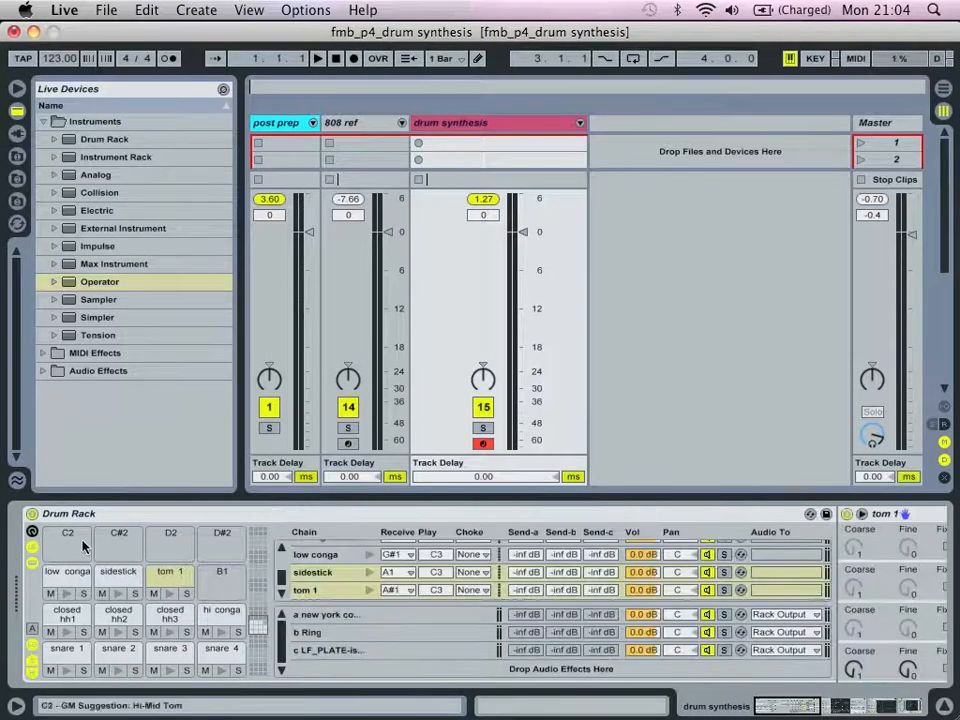
# Select the tom 1 chain and raise its Send-A and Send-B levels toward the returns.
pyautogui.click(304, 590)
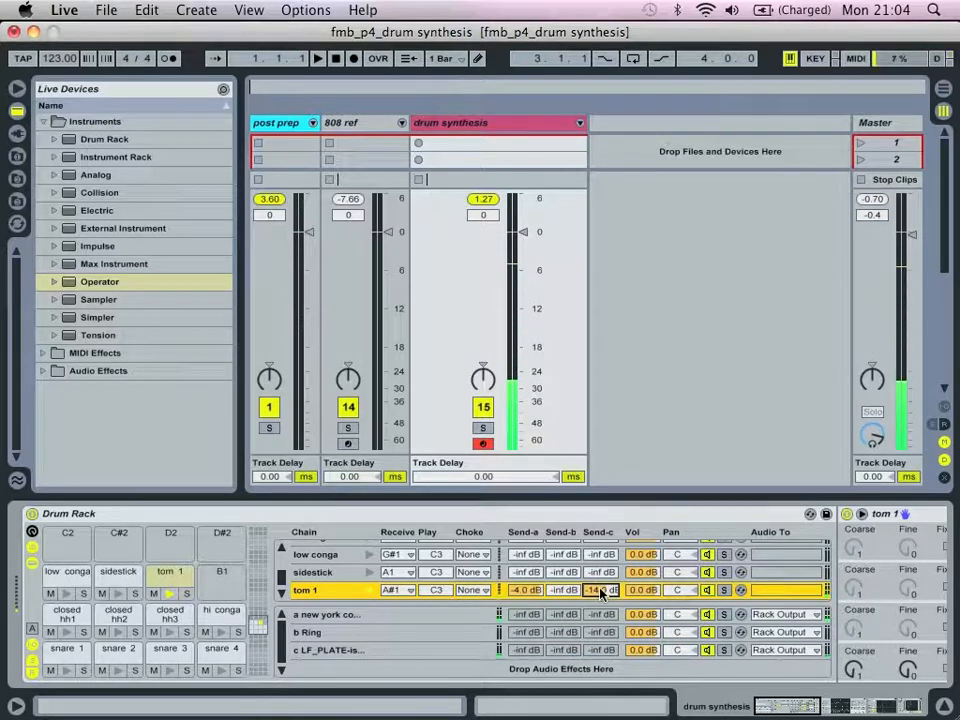
pyautogui.moveTo(118, 572)
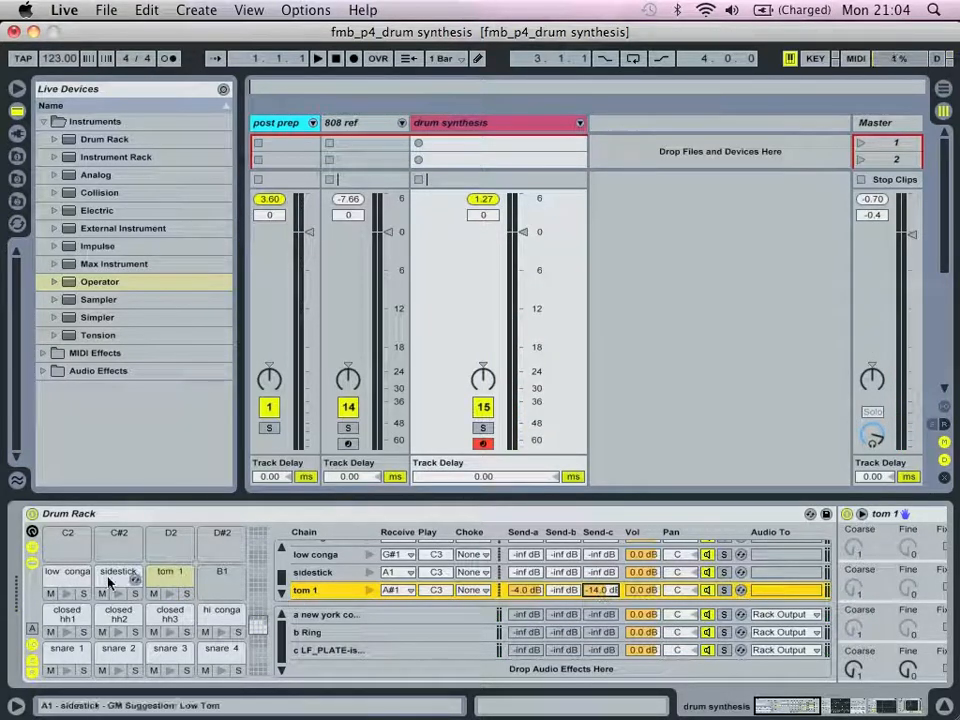
pyautogui.moveTo(36, 644)
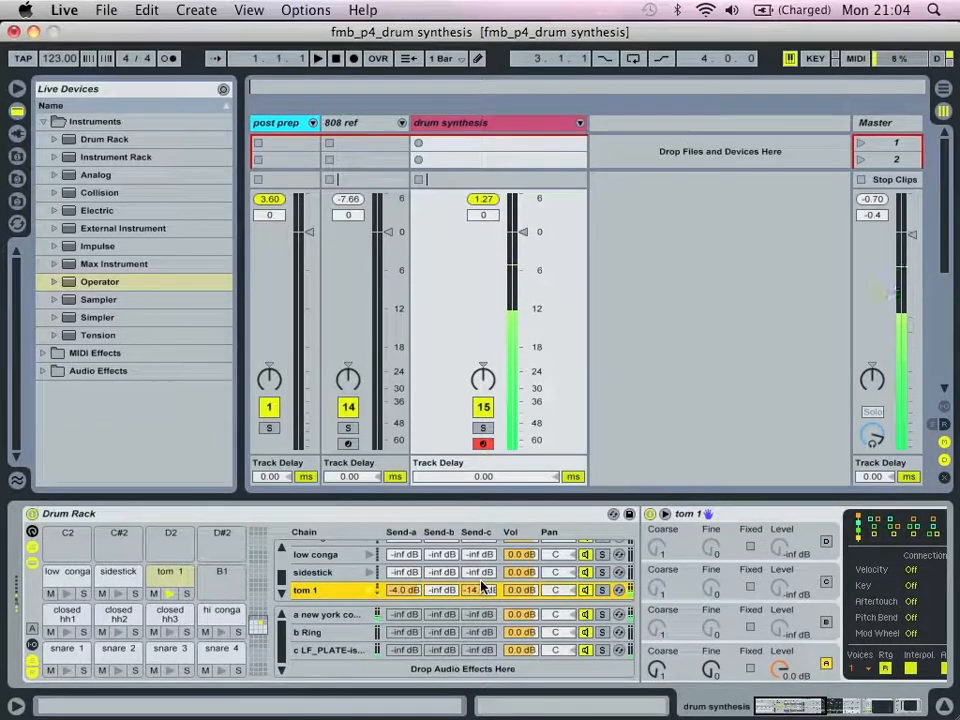
# Duplicate the tom 1 chain via its context menu to create a second pad, tom 2.
pyautogui.click(170, 576)
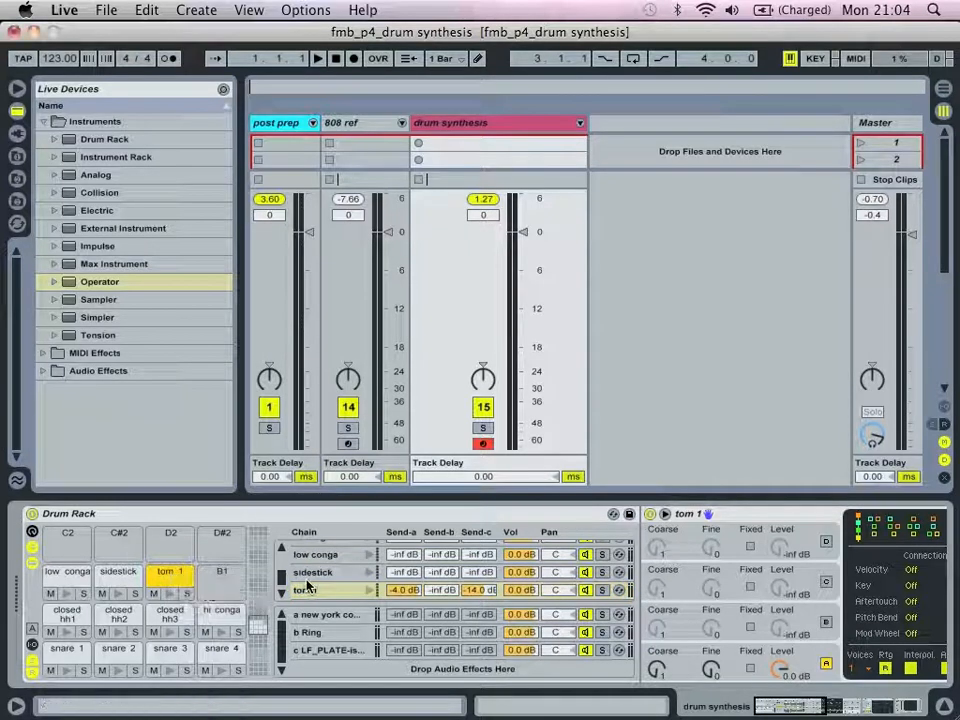
pyautogui.rightClick(304, 588)
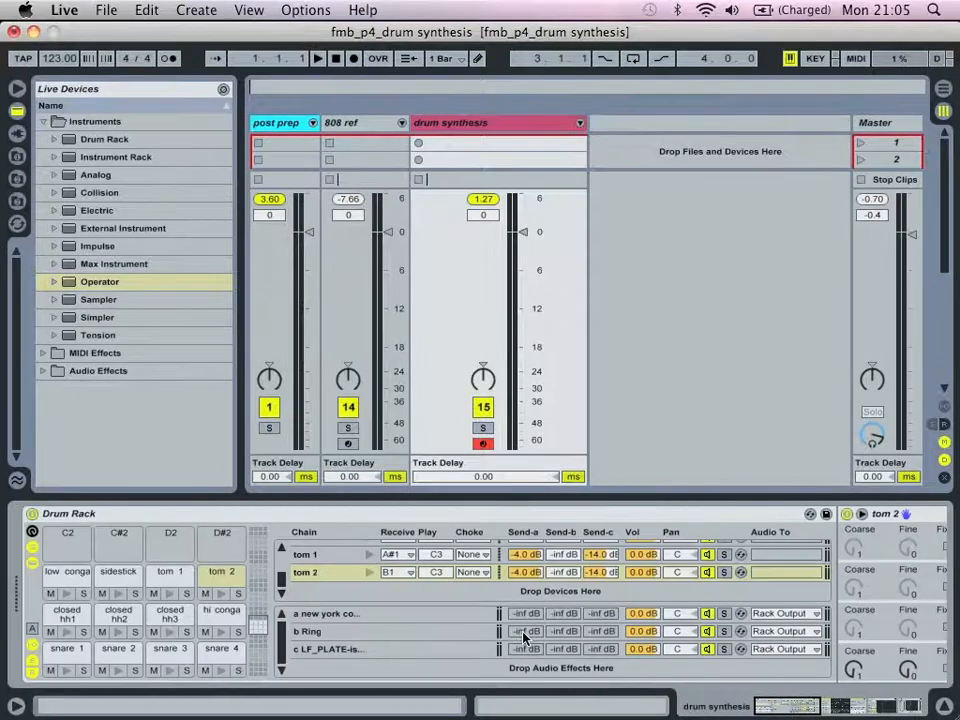
# Switch to tom 2's Operator and adjust an oscillator level/tuning control for the drum patch.
pyautogui.click(100, 280)
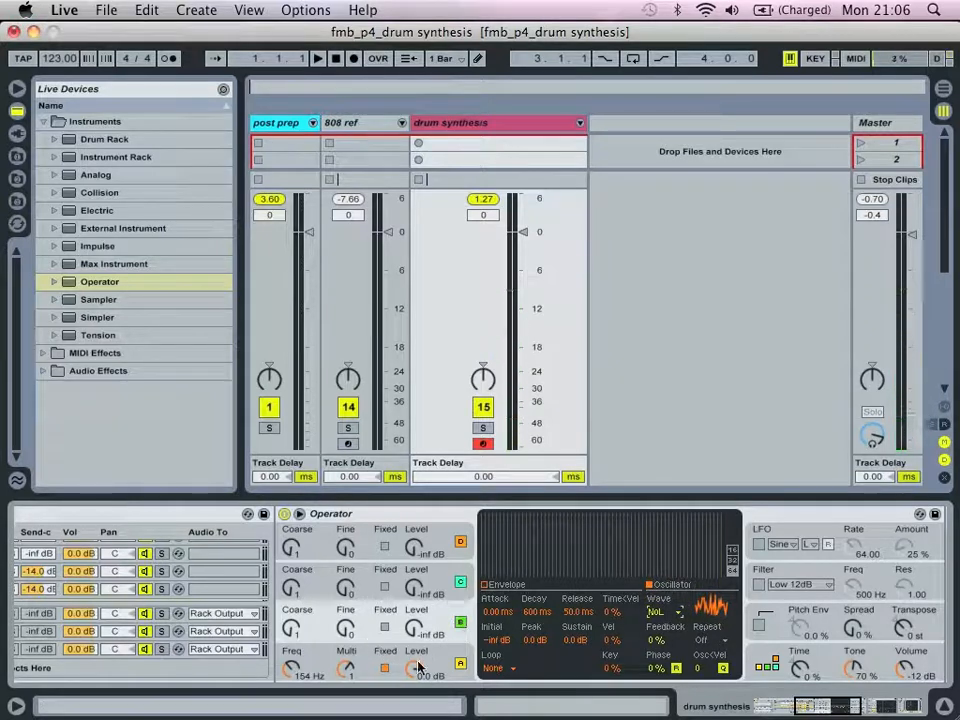
pyautogui.moveTo(412, 628); pyautogui.dragTo(412, 616)
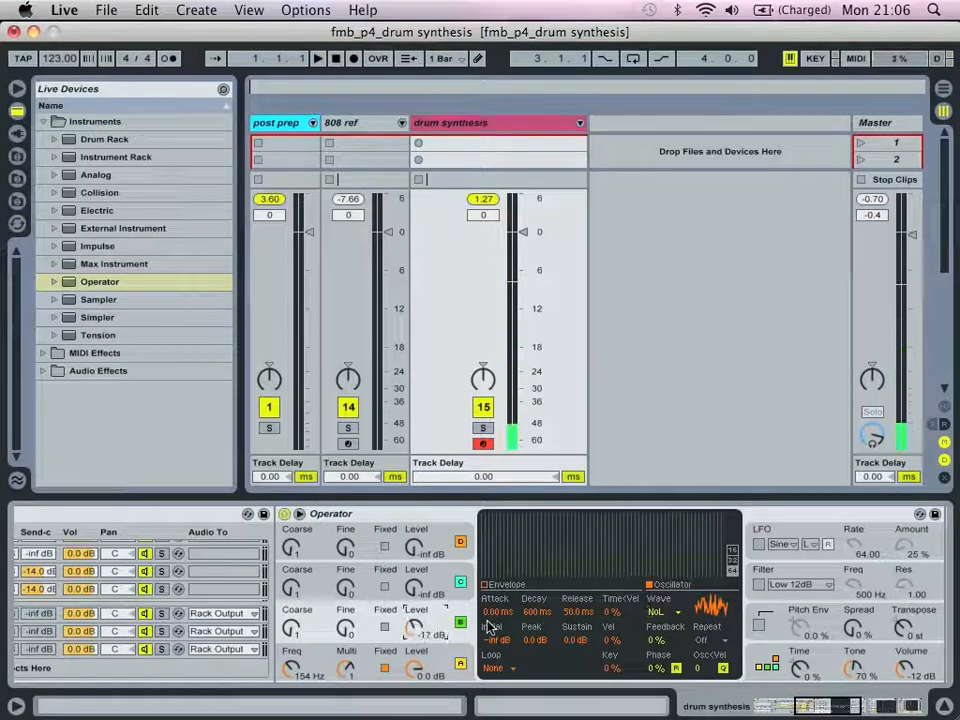
pyautogui.rightClick(490, 620)
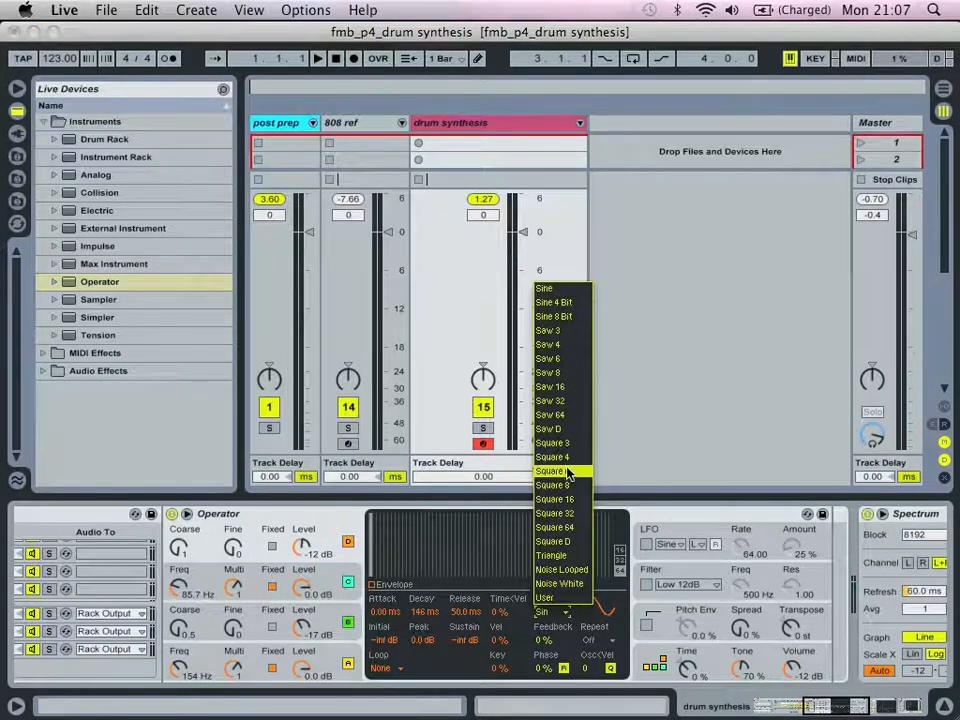
# Choose a new oscillator waveform and give it a short decaying envelope.
pyautogui.click(552, 472)
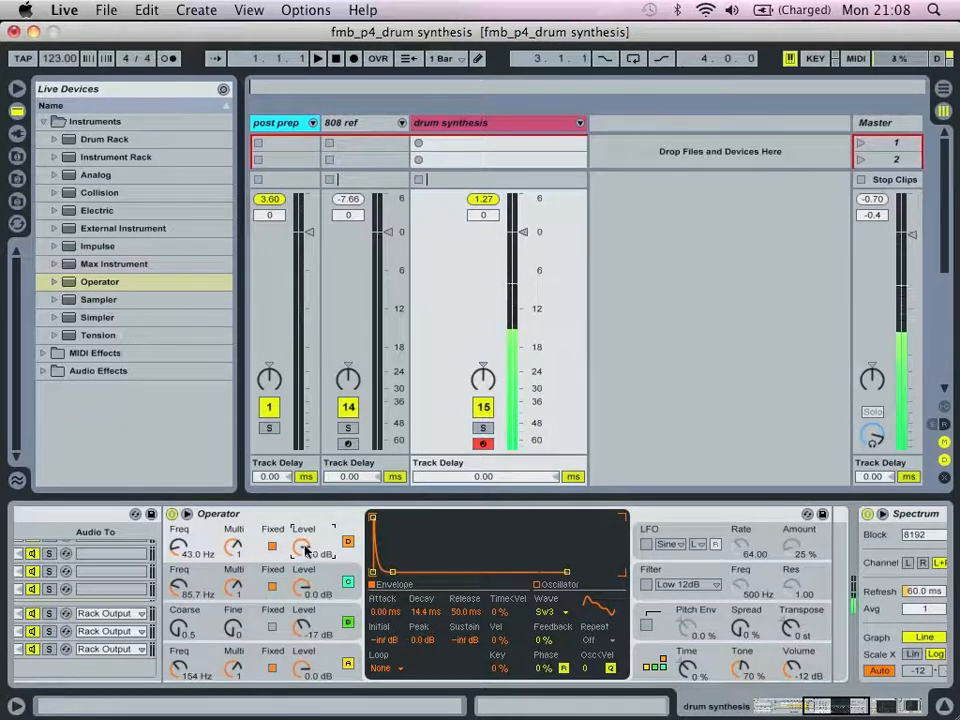
# Drag the oscillator's Fixed Freq field until it reads 248 Hz.
pyautogui.moveTo(184, 554); pyautogui.dragTo(184, 530)
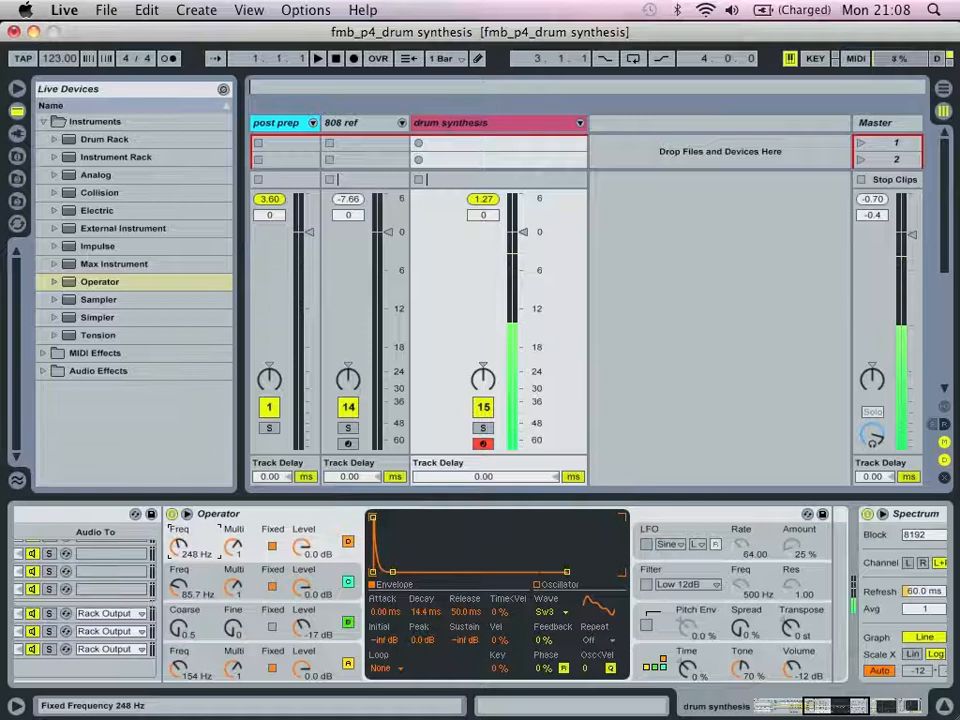
pyautogui.moveTo(178, 544); pyautogui.dragTo(178, 560)
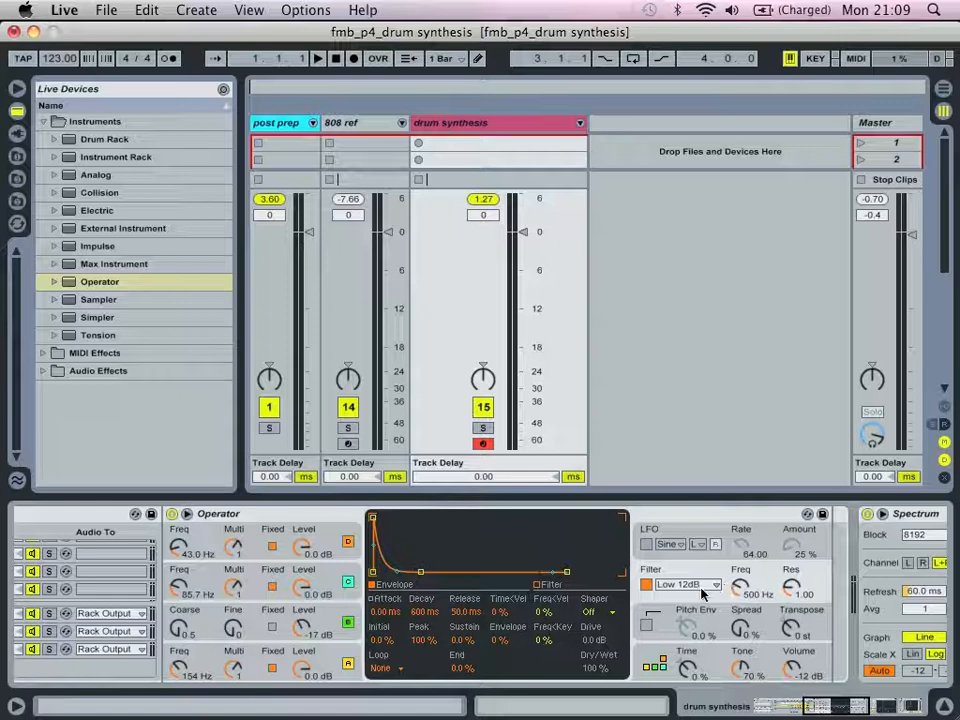
# Set Operator's filter type to High 12dB, around 170 Hz.
pyautogui.click(688, 584)
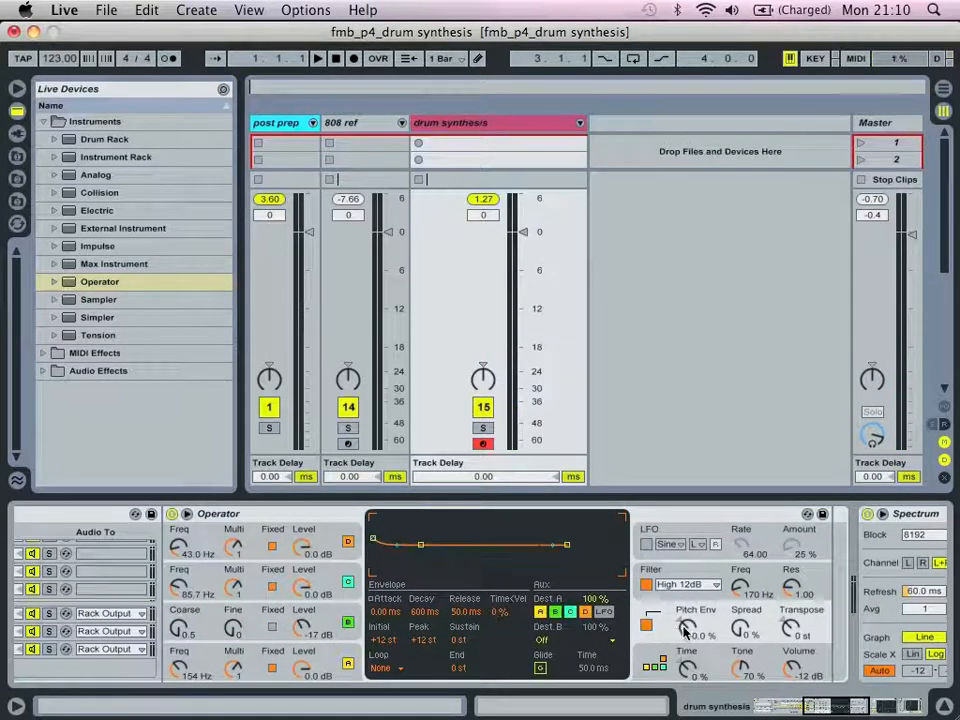
# Adjust the pitch envelope decay so the pitch sweeps downward over the hit.
pyautogui.moveTo(688, 628); pyautogui.dragTo(688, 610)
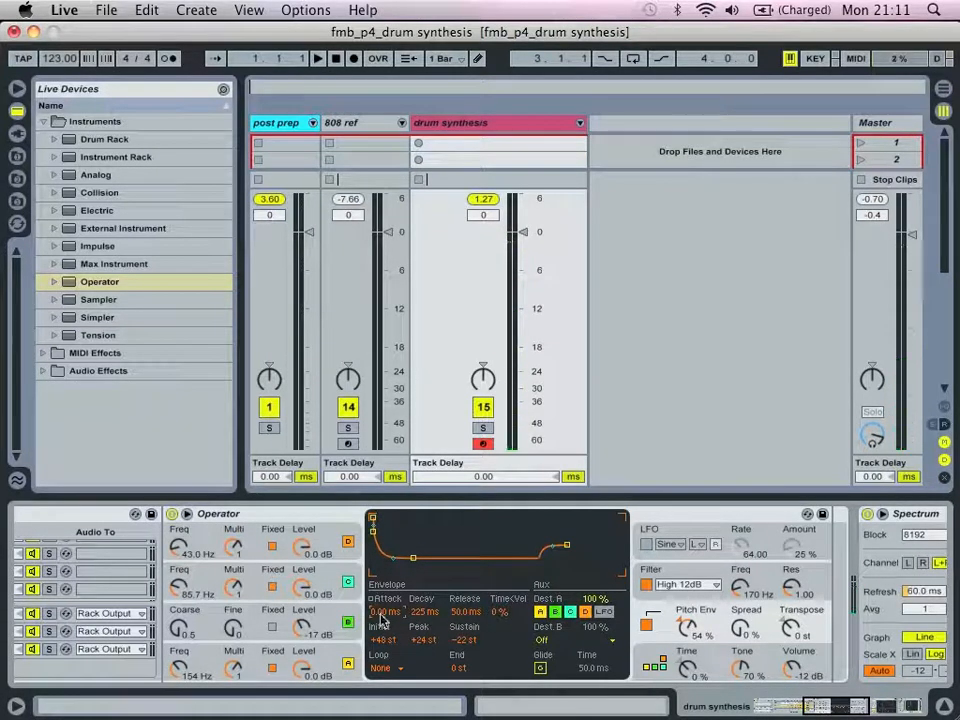
pyautogui.moveTo(690, 624)
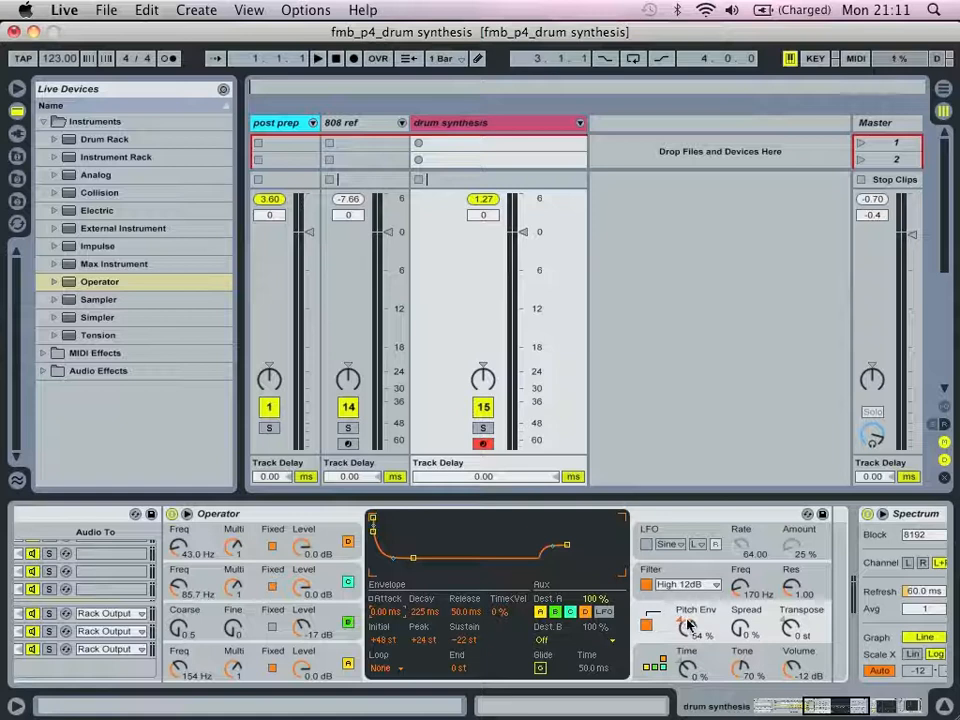